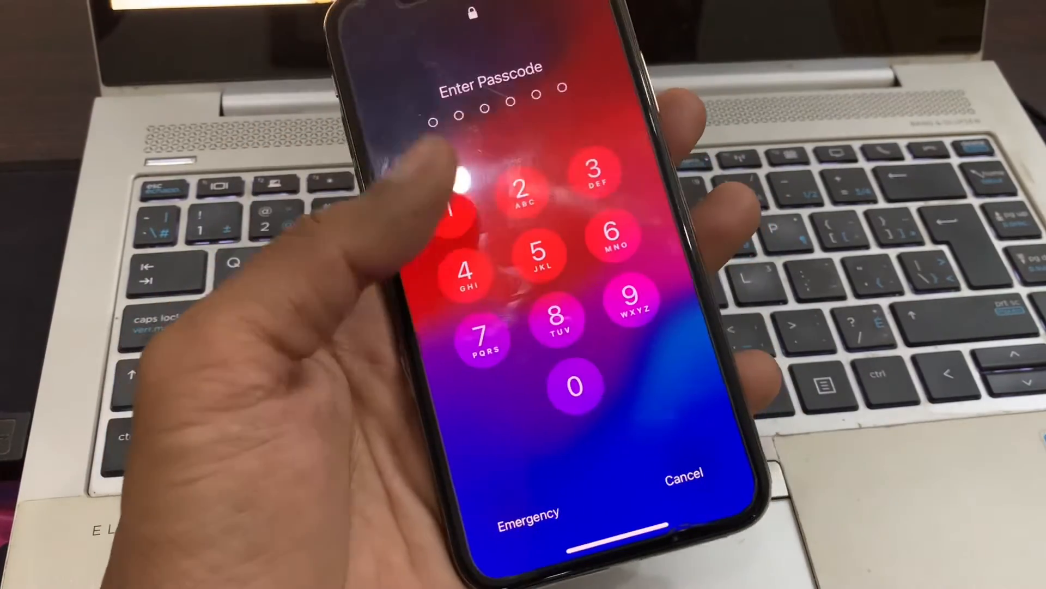
- Enter the passcode to unlock the iPhone into the Settings main list
{"action": "left_click", "coordinate": [502, 184]}
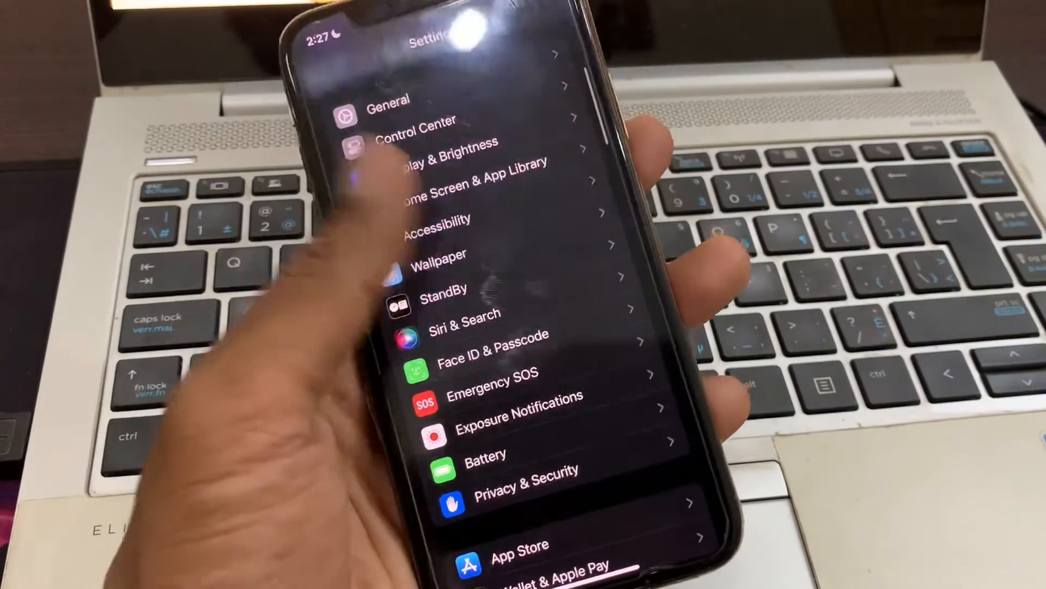
{"action": "left_click", "coordinate": [387, 109]}
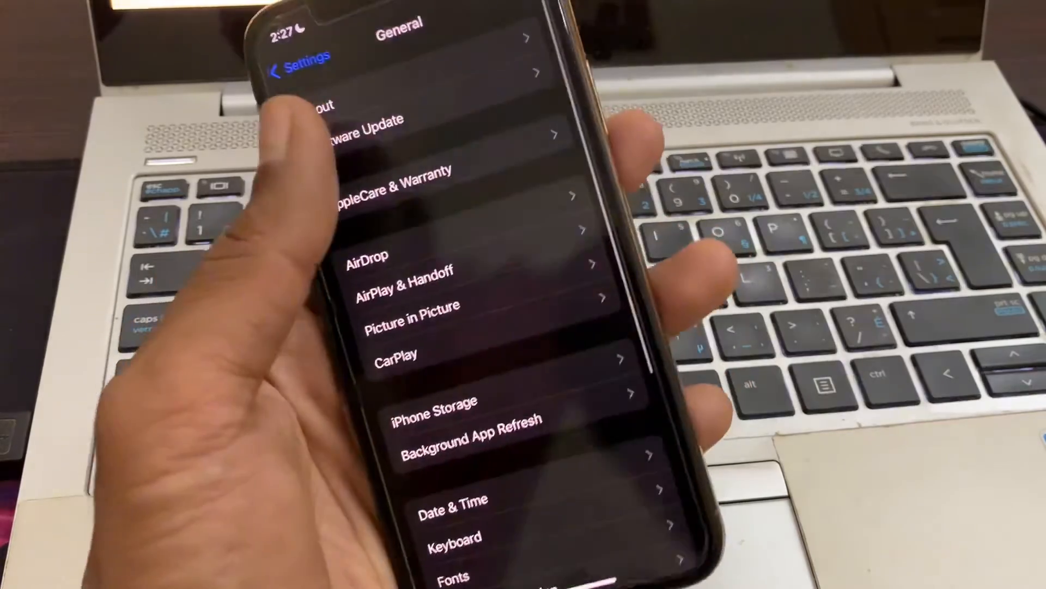
{"action": "left_click", "coordinate": [360, 130]}
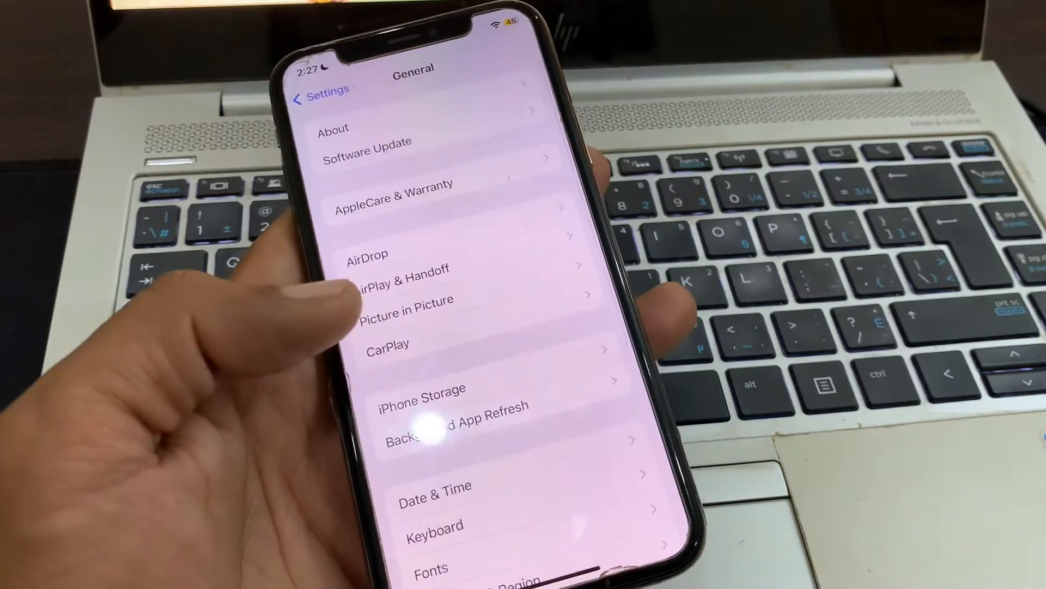
{"action": "left_click", "coordinate": [326, 90]}
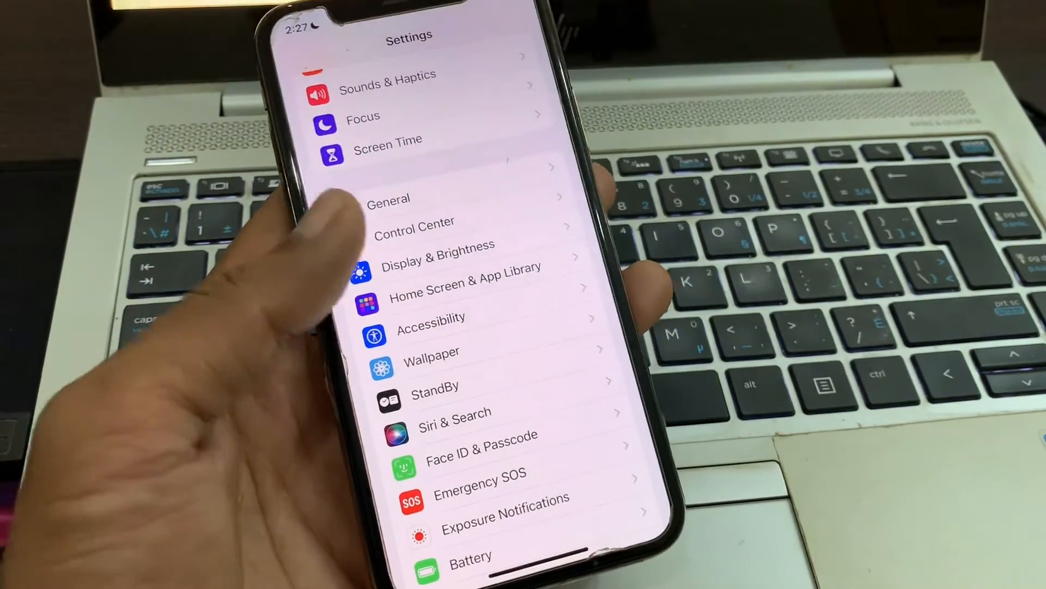
- Open Messages settings and review options down to Message History and Filtering
{"action": "scroll", "scroll_direction": "down", "scroll_amount": 3}
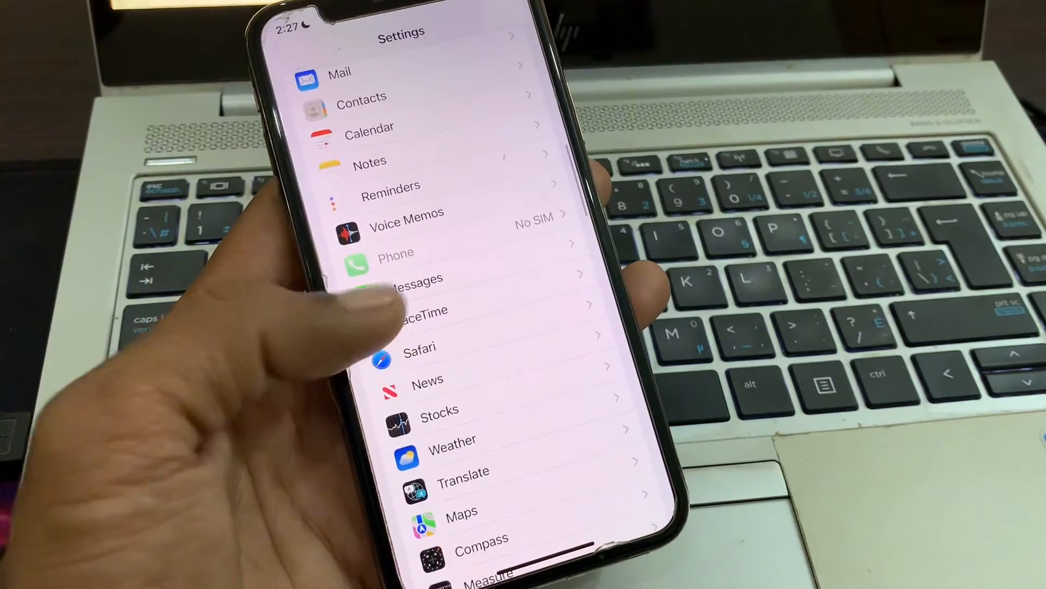
{"action": "left_click", "coordinate": [415, 278]}
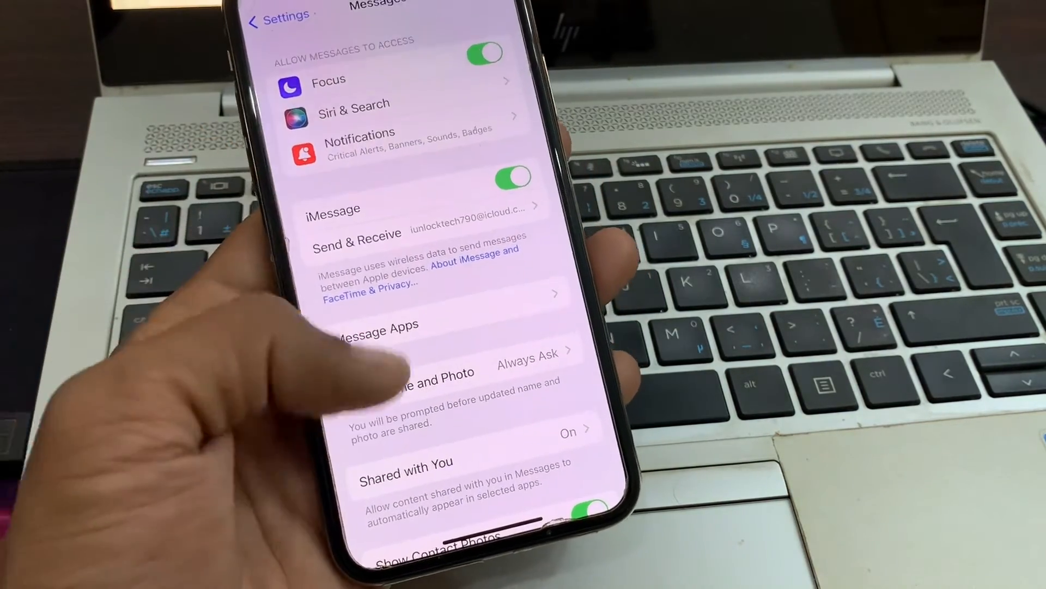
{"action": "scroll", "scroll_direction": "down", "scroll_amount": 3}
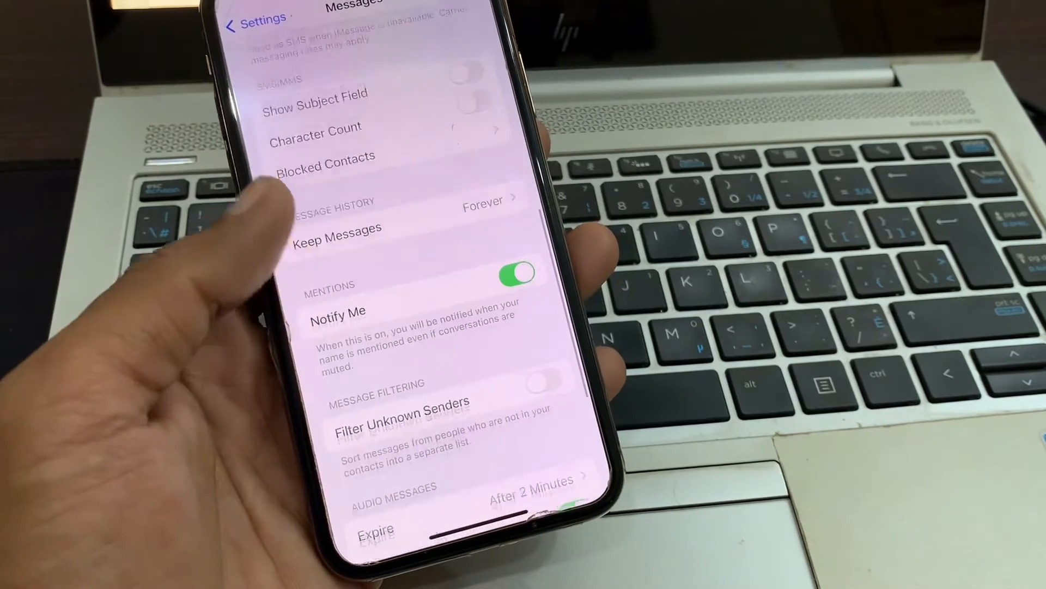
- Review Blocked Contacts, then return to the main Settings list
{"action": "left_click", "coordinate": [325, 156]}
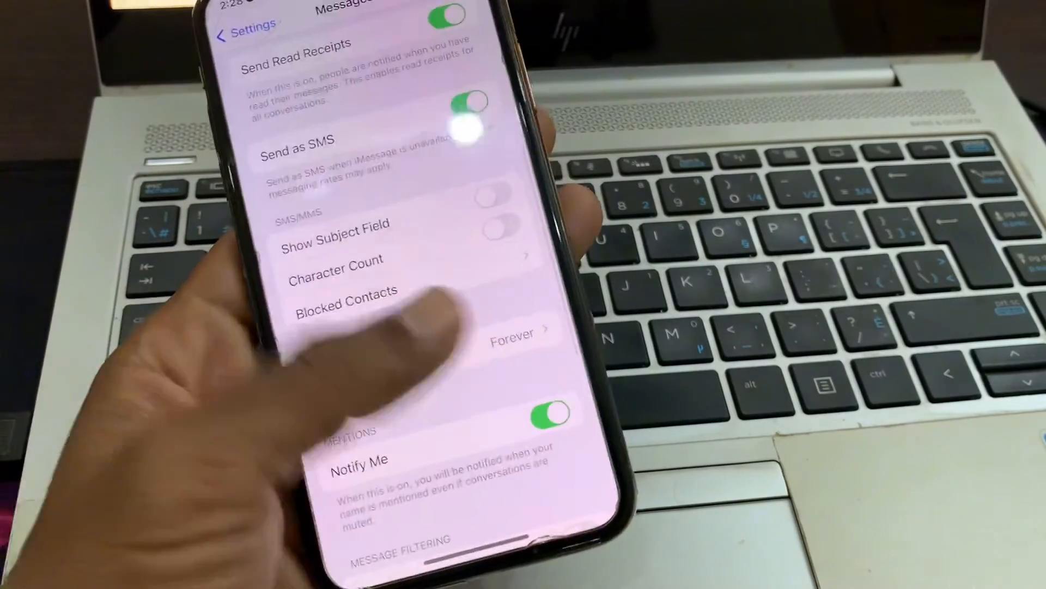
{"action": "left_click", "coordinate": [242, 26]}
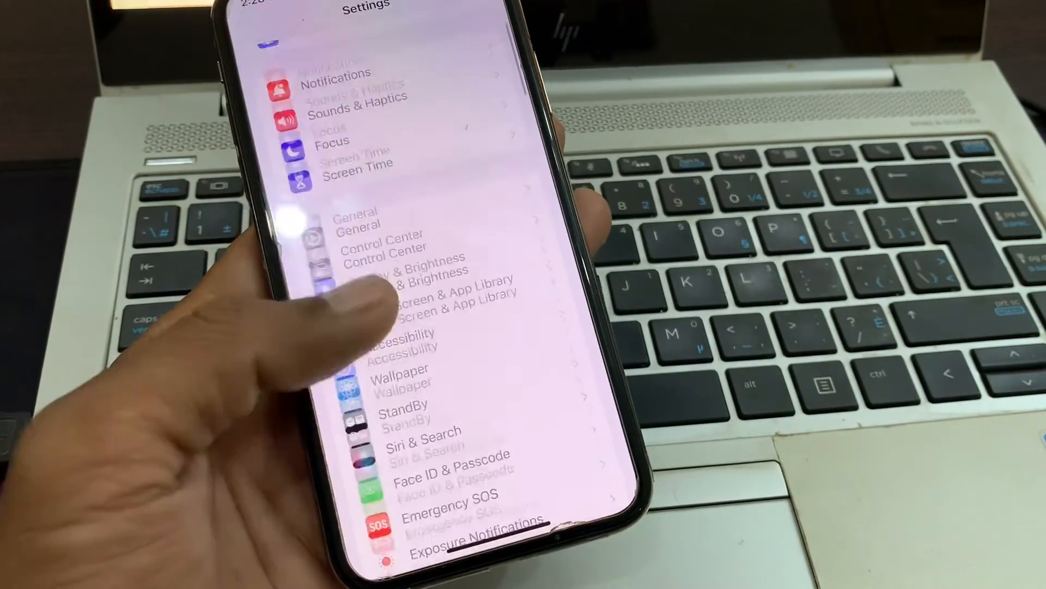
- Choose Reset Network Settings from Transfer or Reset iPhone, bringing up the passcode prompt
{"action": "left_click", "coordinate": [359, 218]}
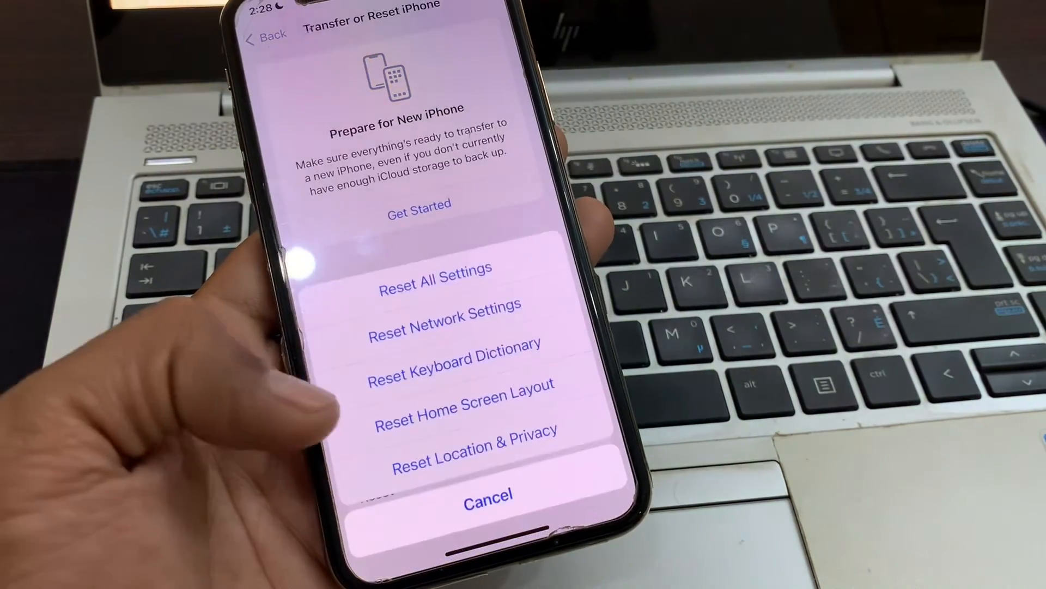
{"action": "left_click", "coordinate": [435, 273]}
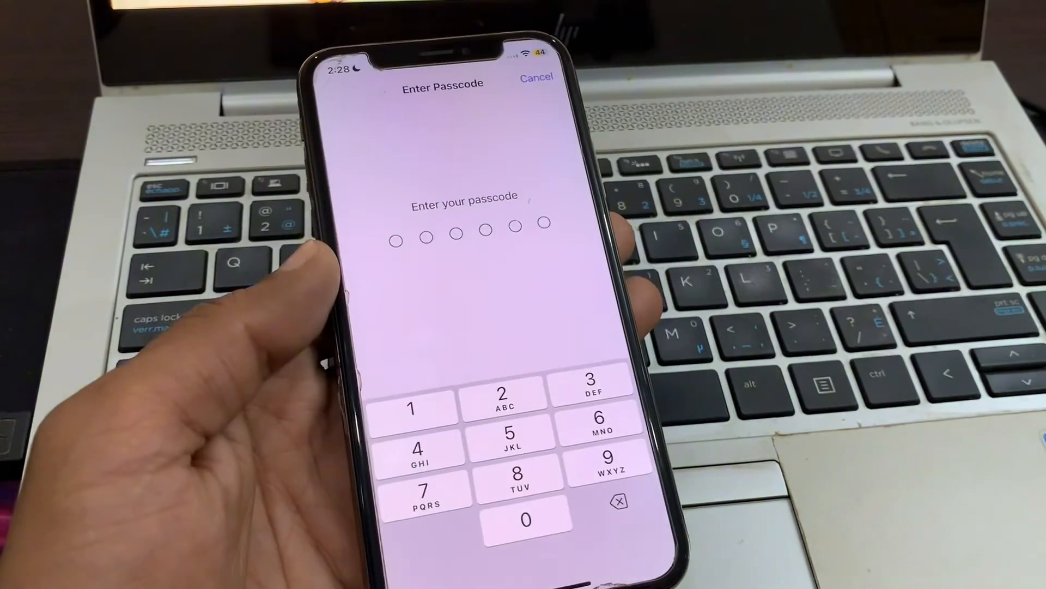